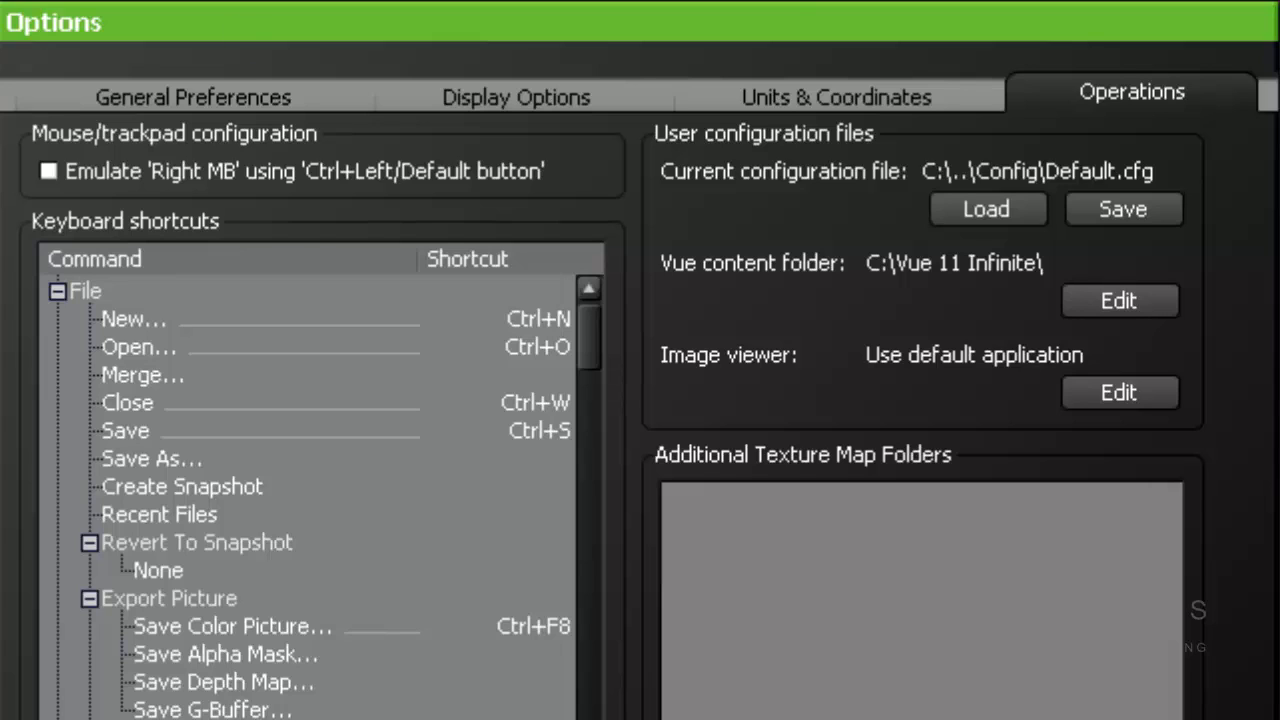
pyautogui.moveTo(830, 284)
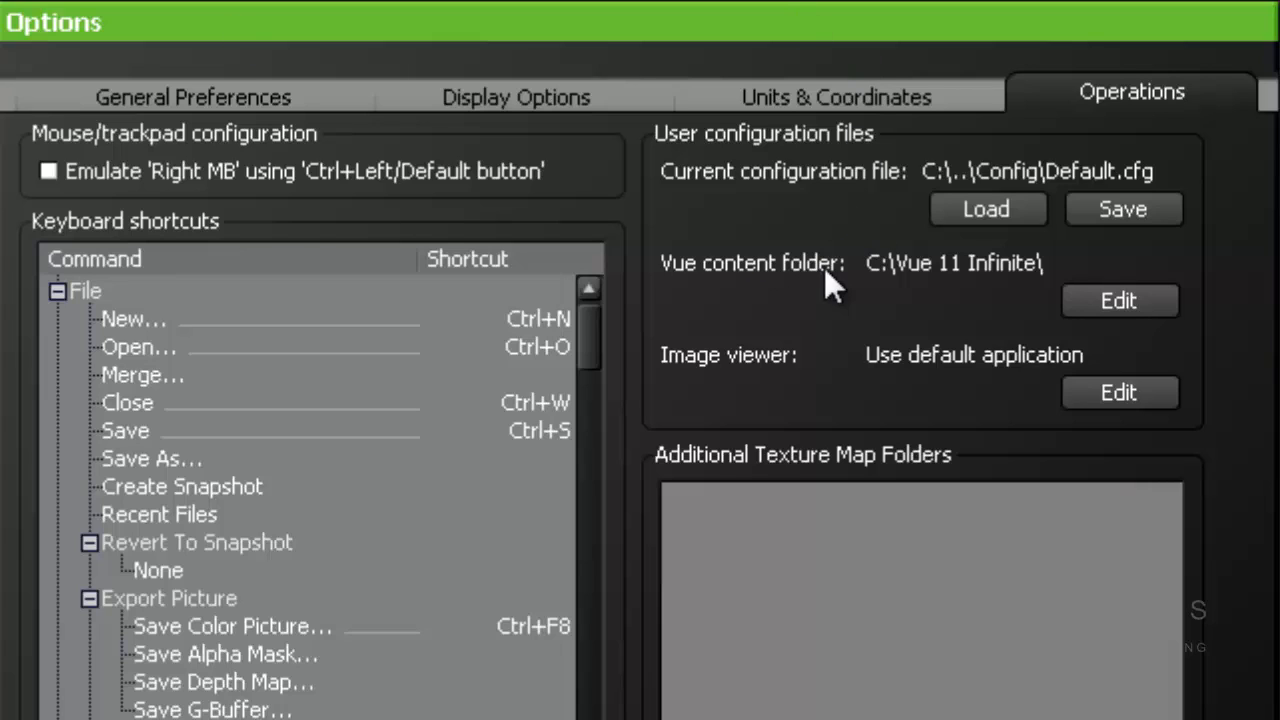
pyautogui.moveTo(878, 264)
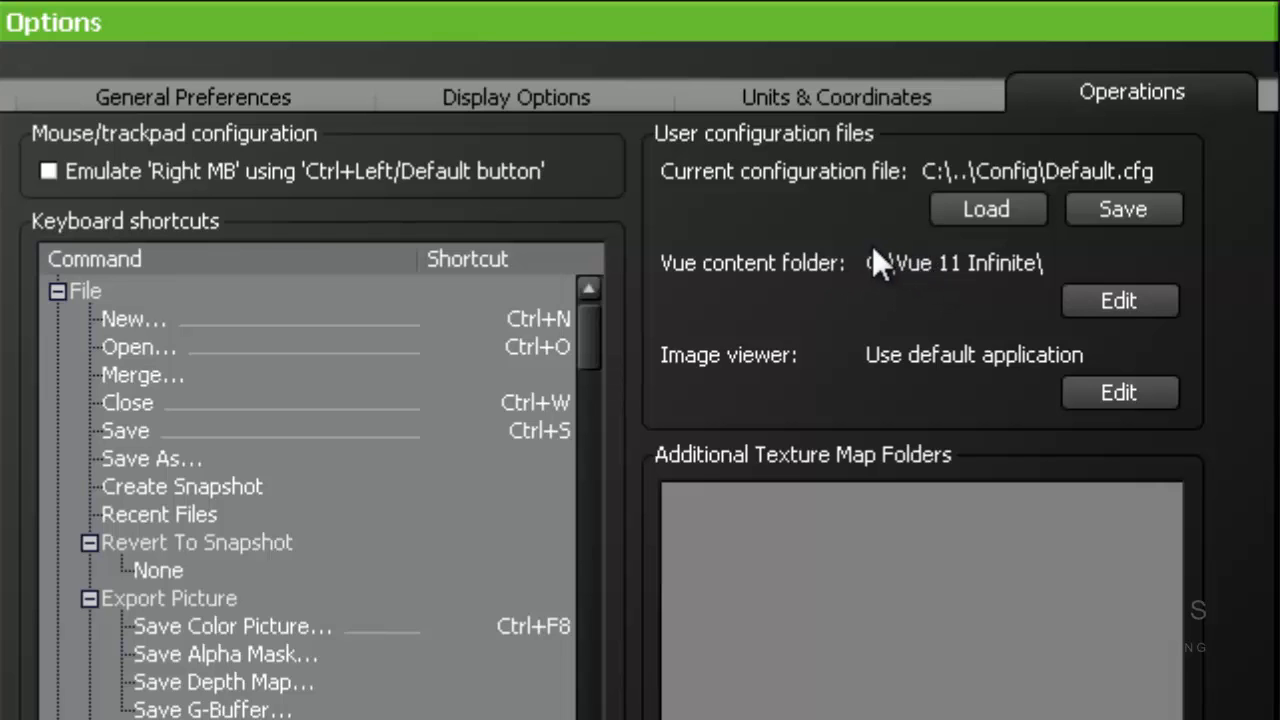
pyautogui.moveTo(1030, 304)
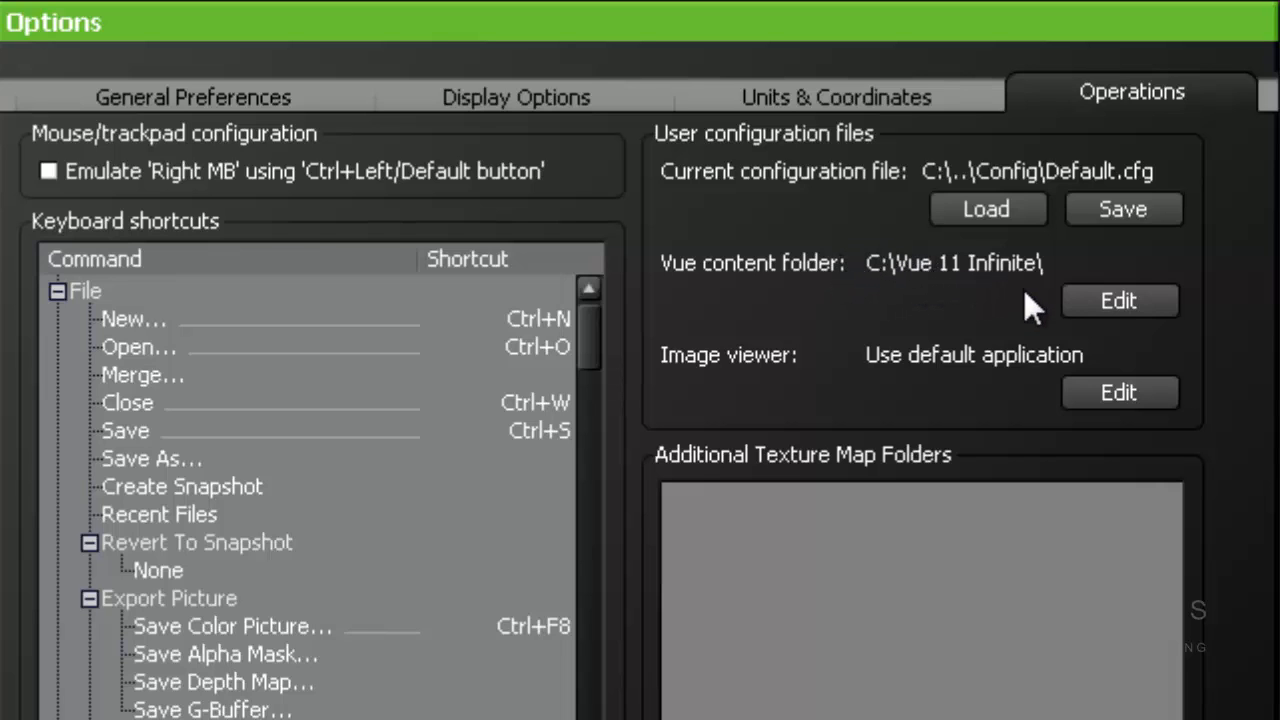
pyautogui.click(1118, 300)
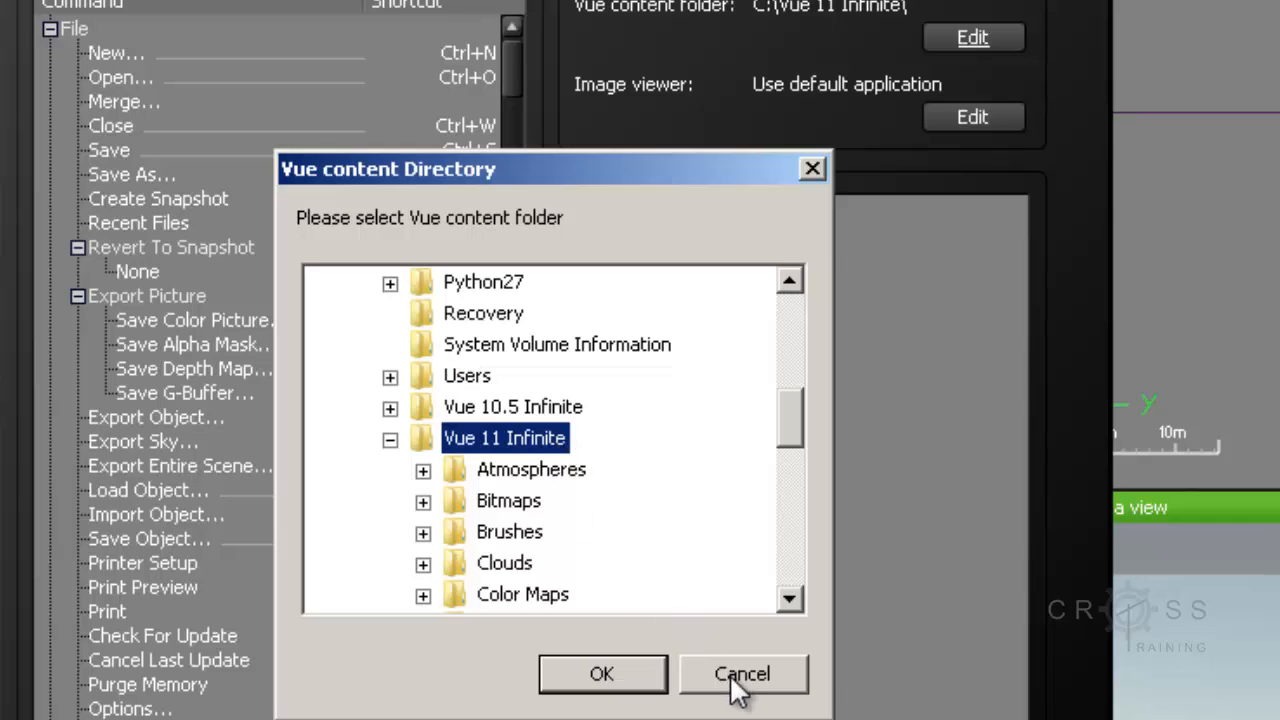
pyautogui.click(742, 672)
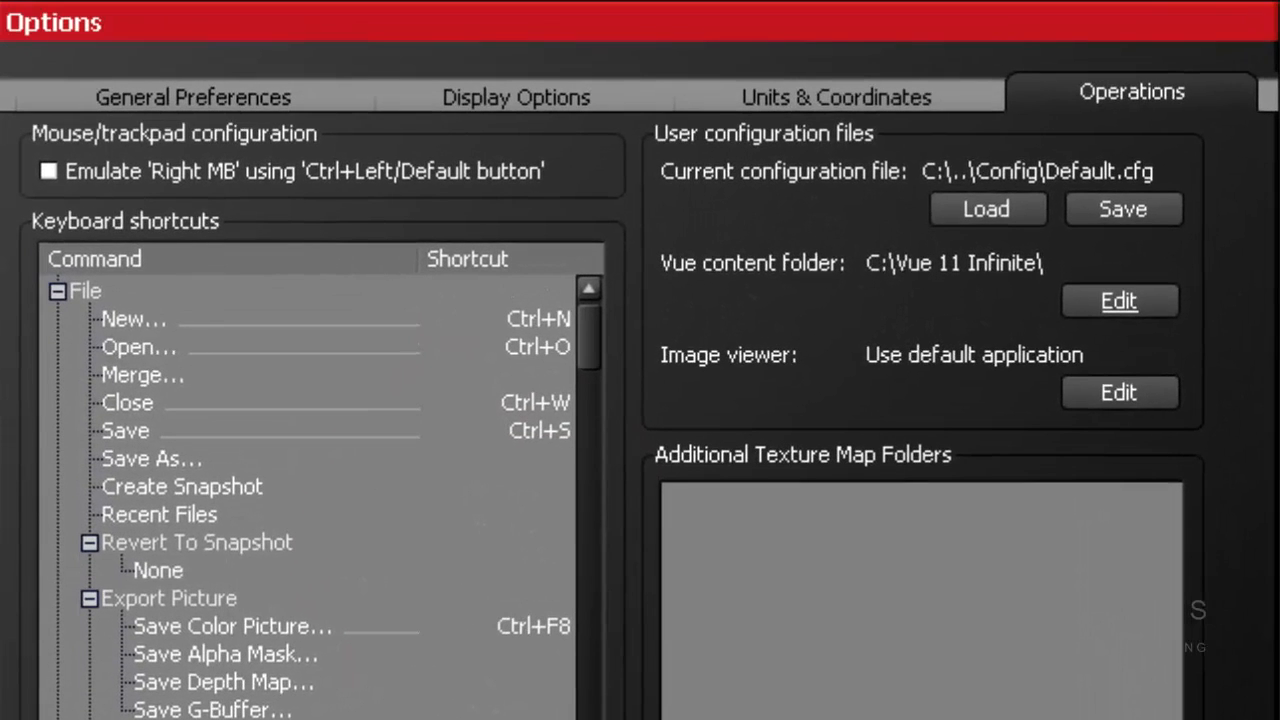
pyautogui.moveTo(930, 510)
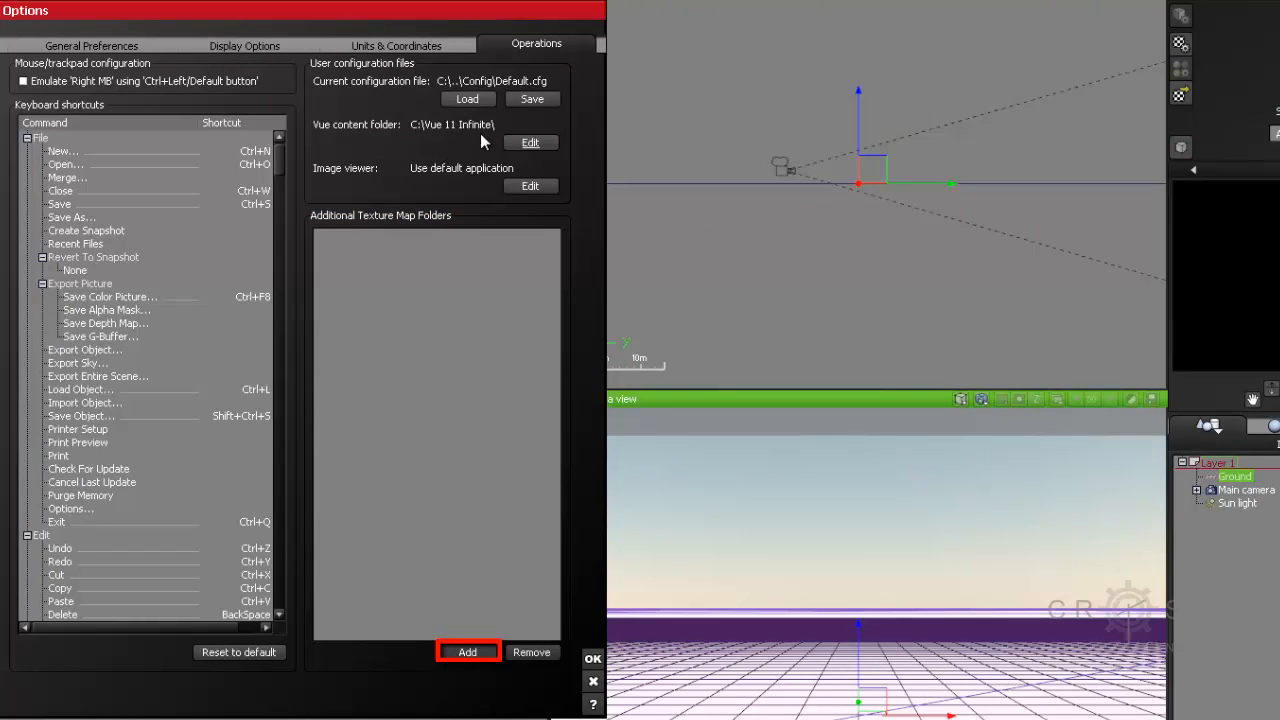
pyautogui.moveTo(324, 378)
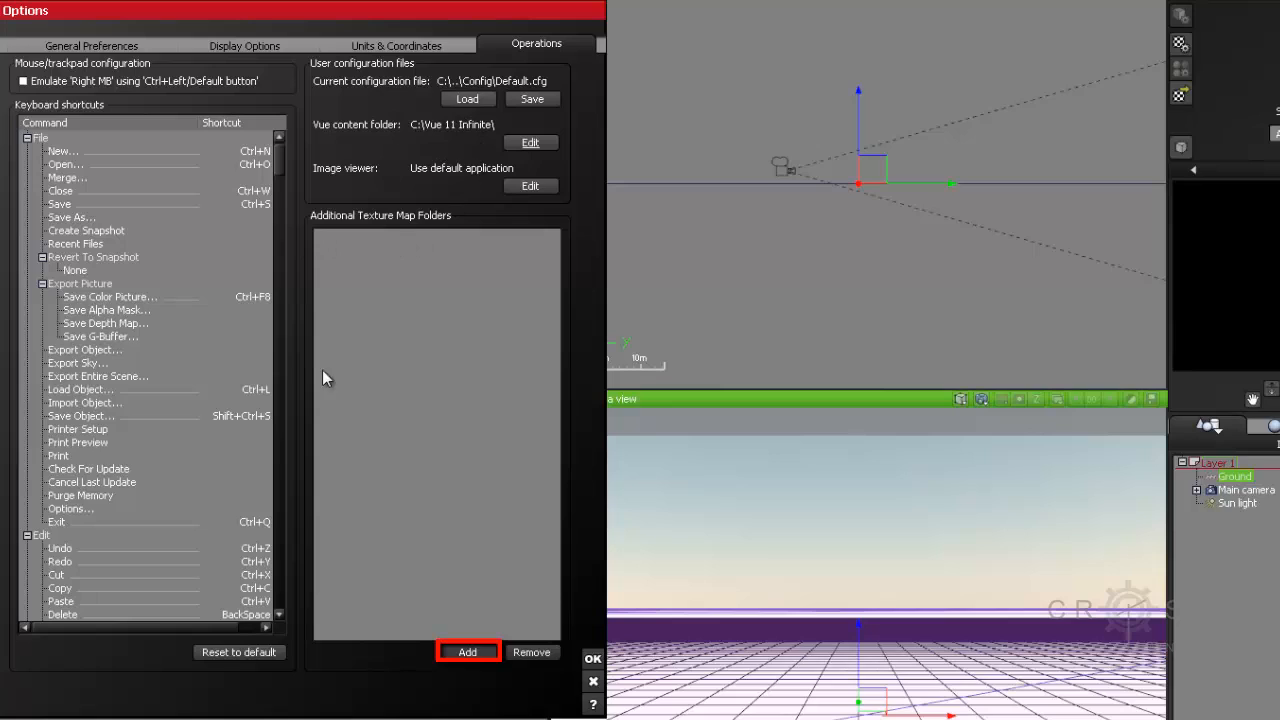
pyautogui.moveTo(356, 572)
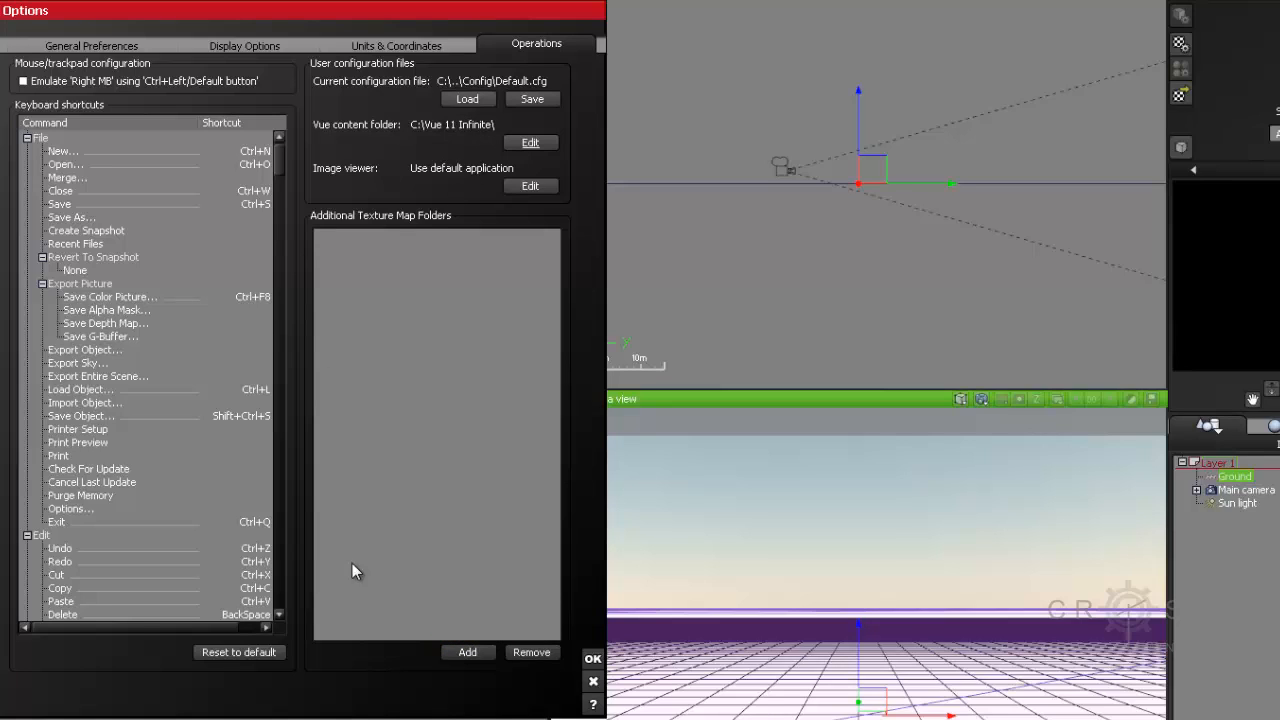
pyautogui.moveTo(400, 468)
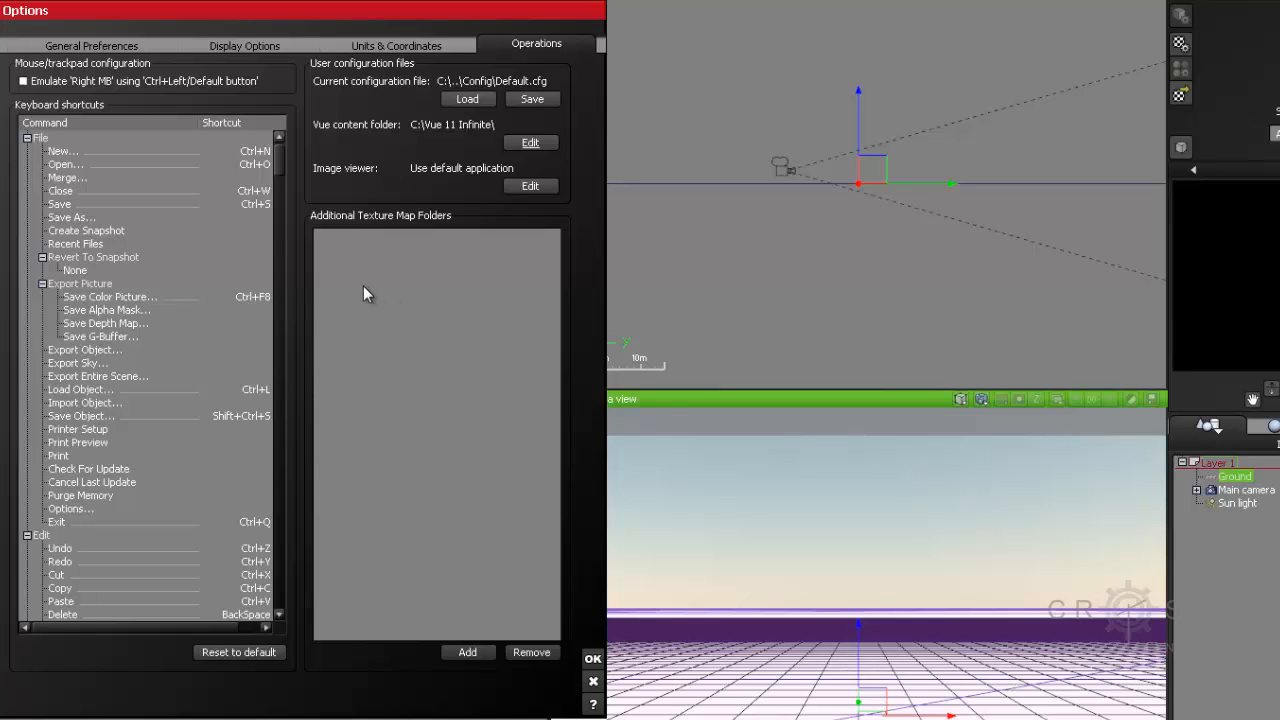
pyautogui.moveTo(410, 264)
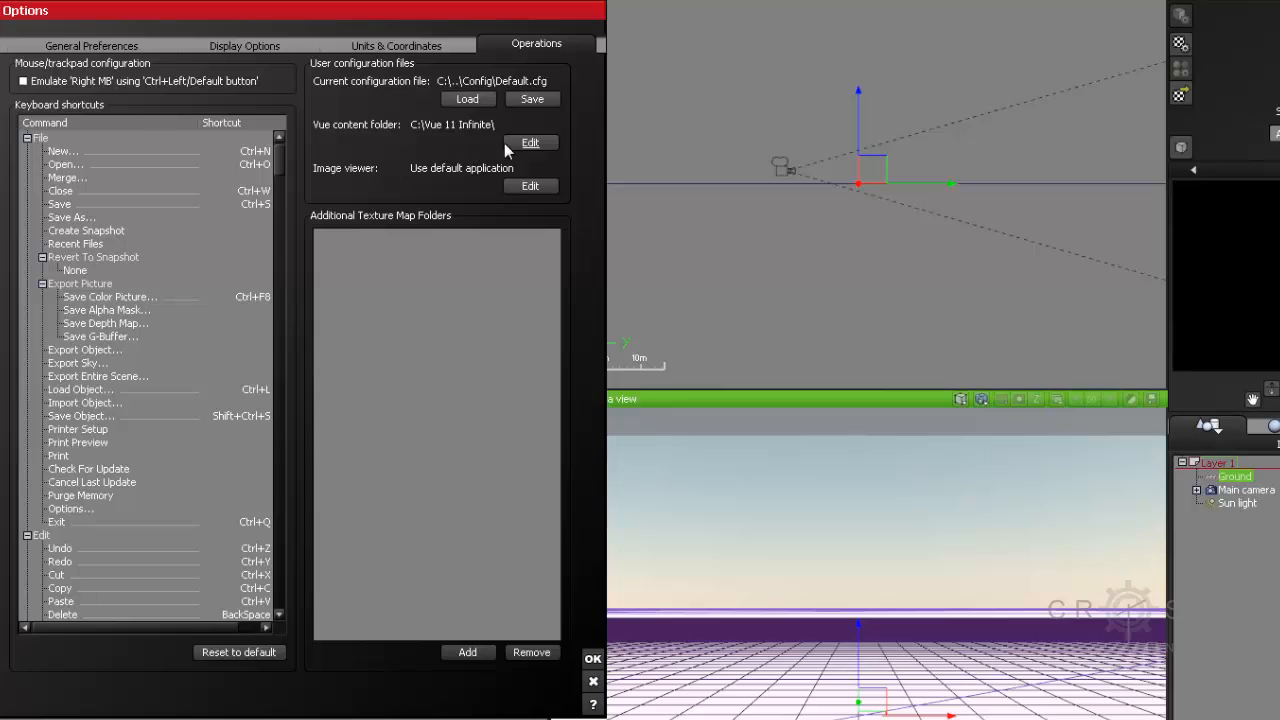
pyautogui.moveTo(438, 164)
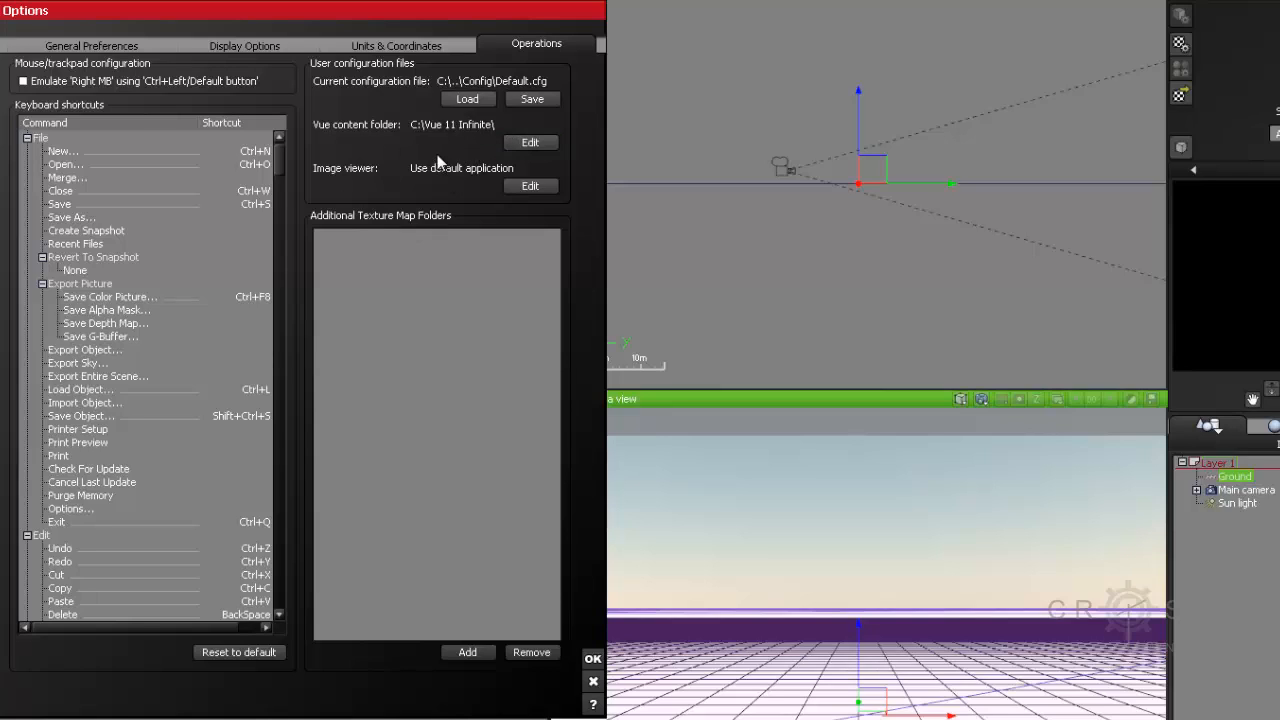